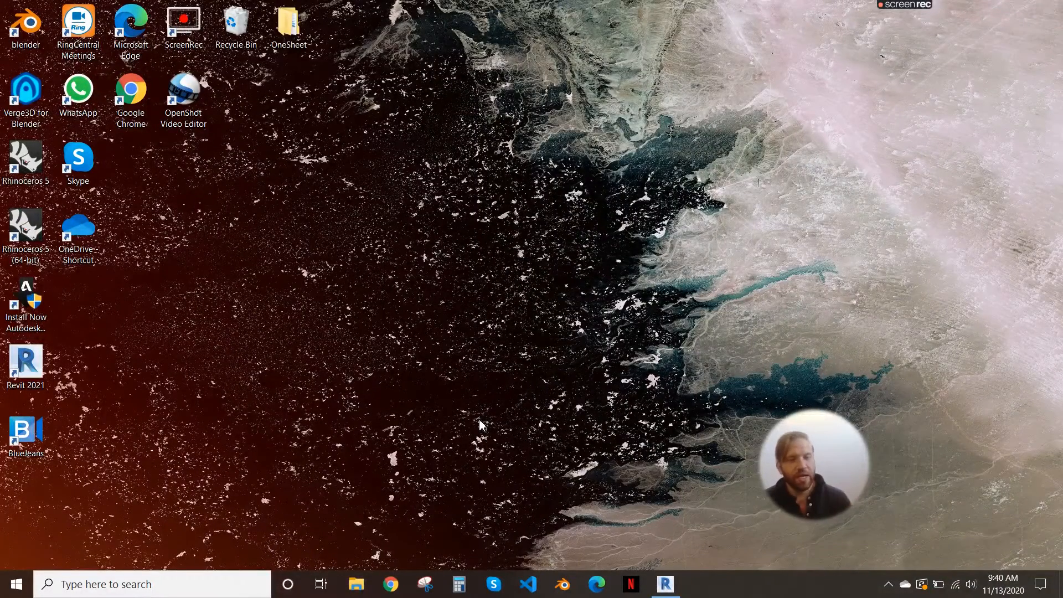
pyautogui.moveTo(487, 408)
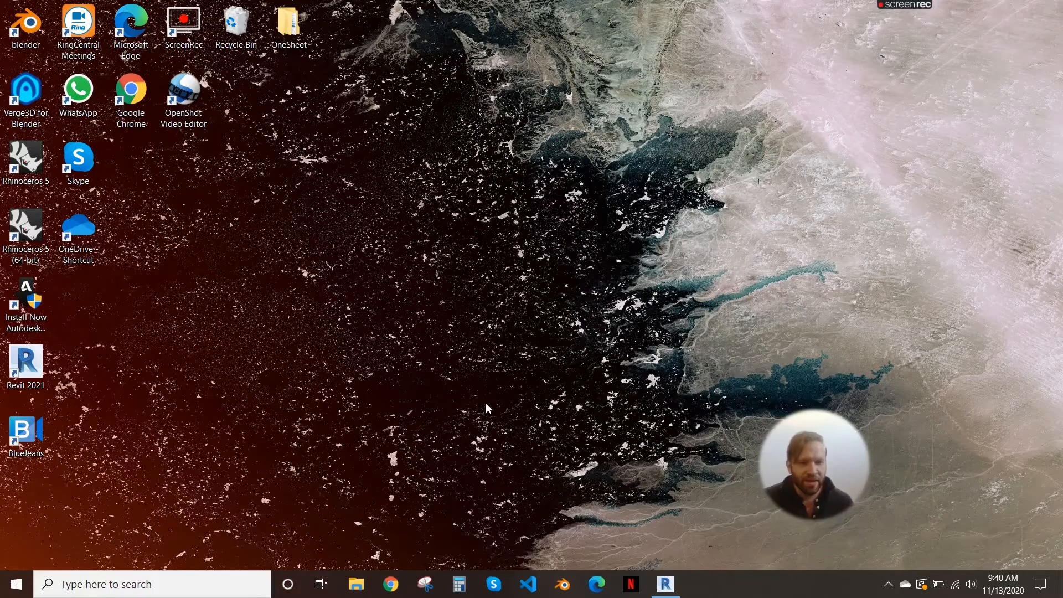
pyautogui.moveTo(591, 432)
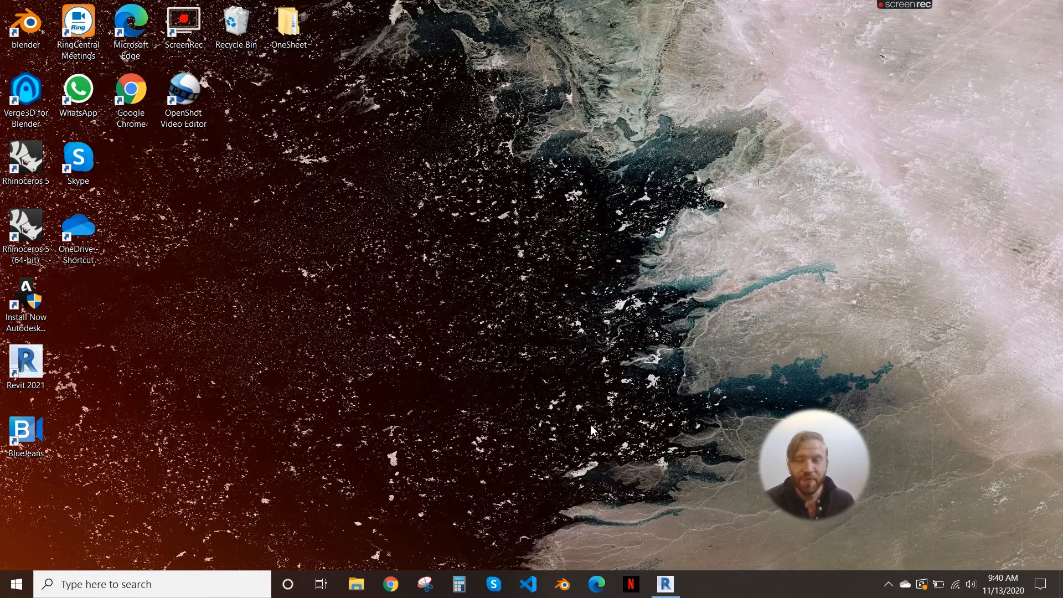
pyautogui.moveTo(641, 409)
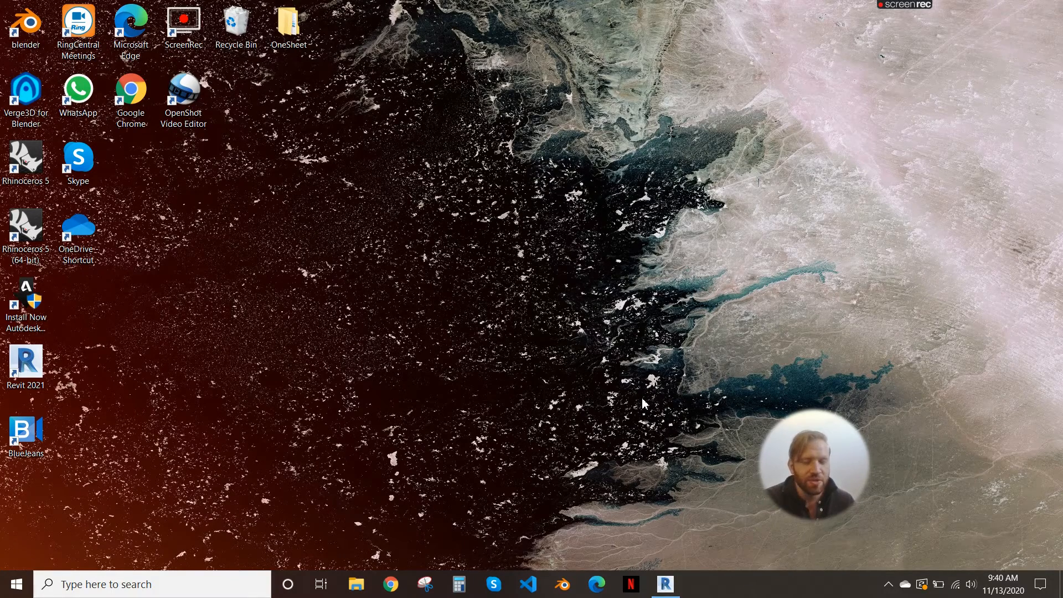
pyautogui.moveTo(708, 504)
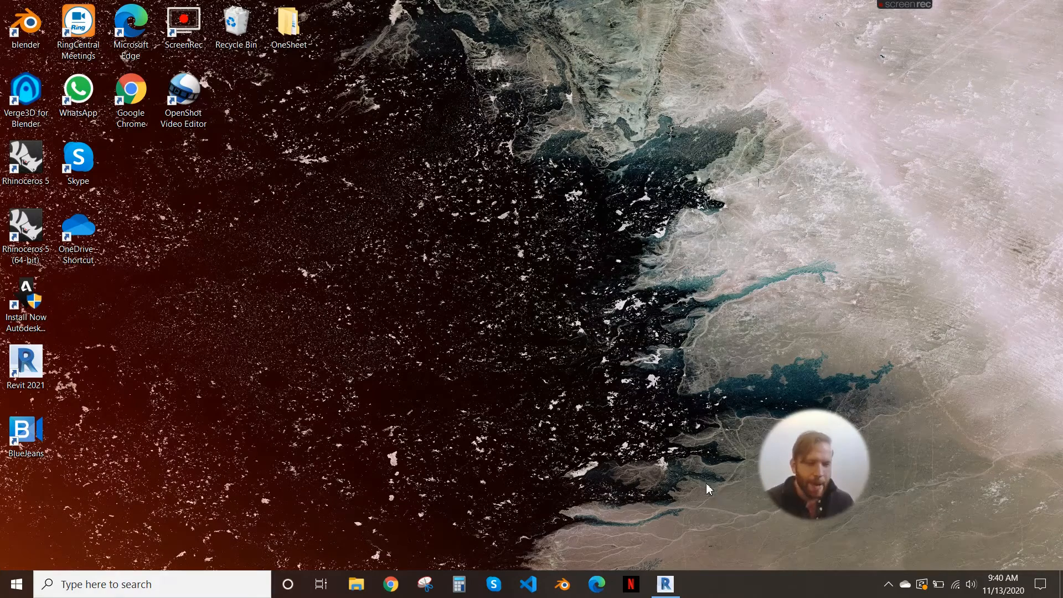
pyautogui.moveTo(675, 575)
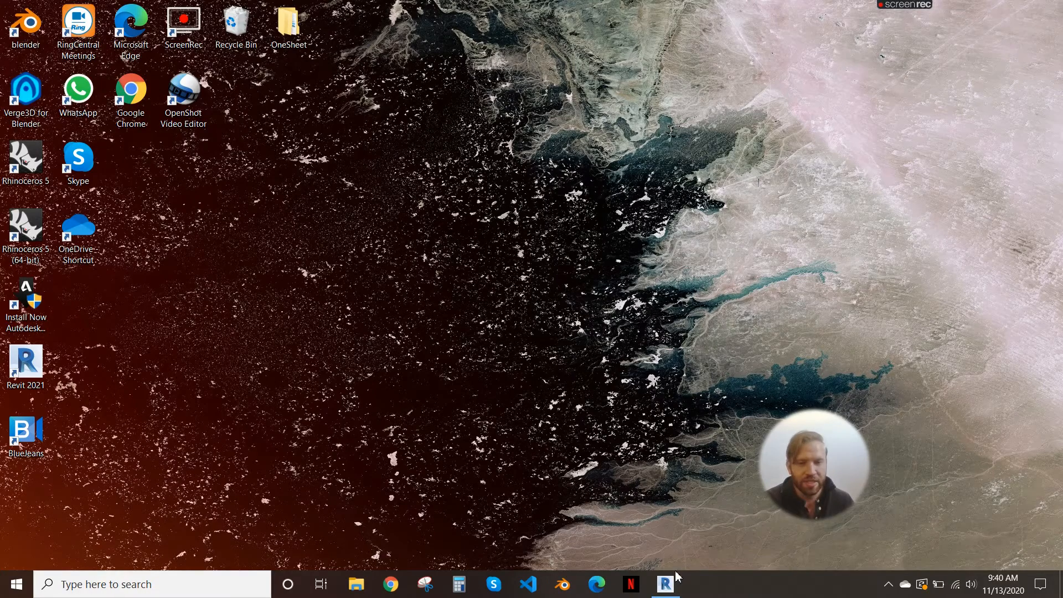
# Bring the Revit project forward and close in on the Jarvis sheet's massing, sections and project data.
pyautogui.click(665, 584)
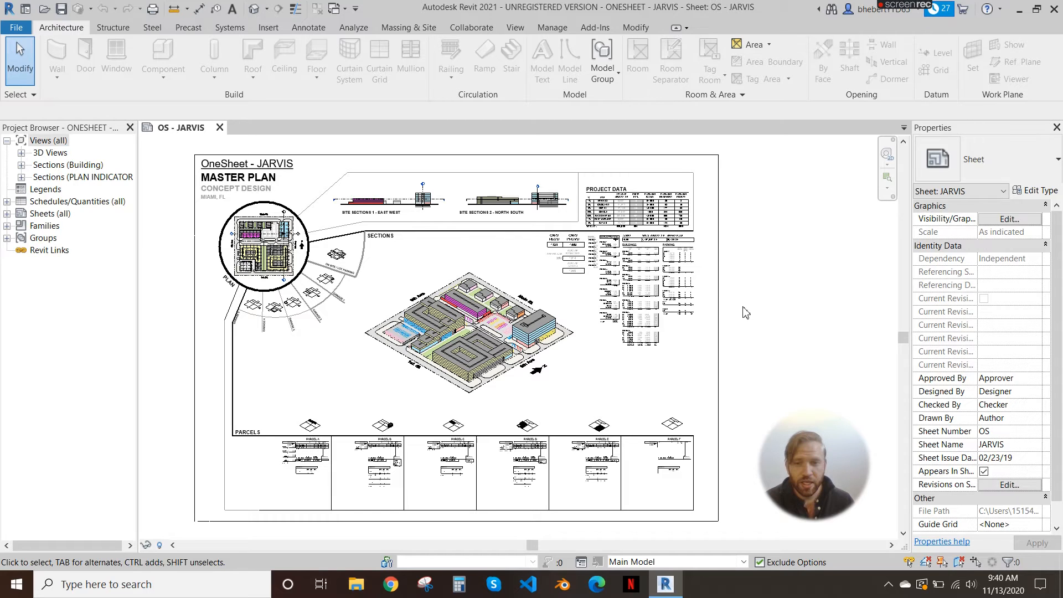
pyautogui.moveTo(780, 318)
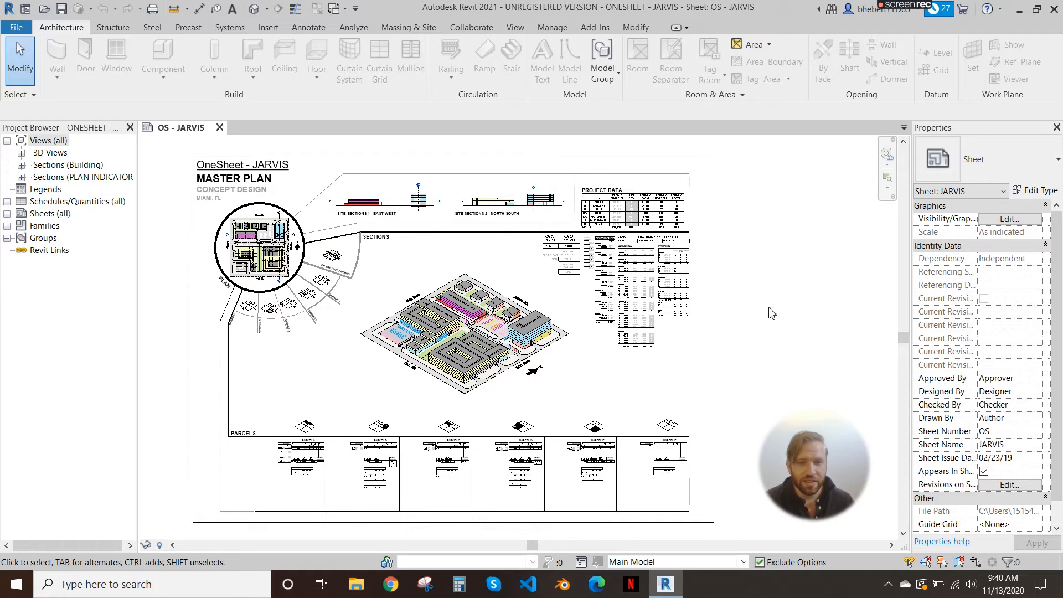
pyautogui.moveTo(779, 308)
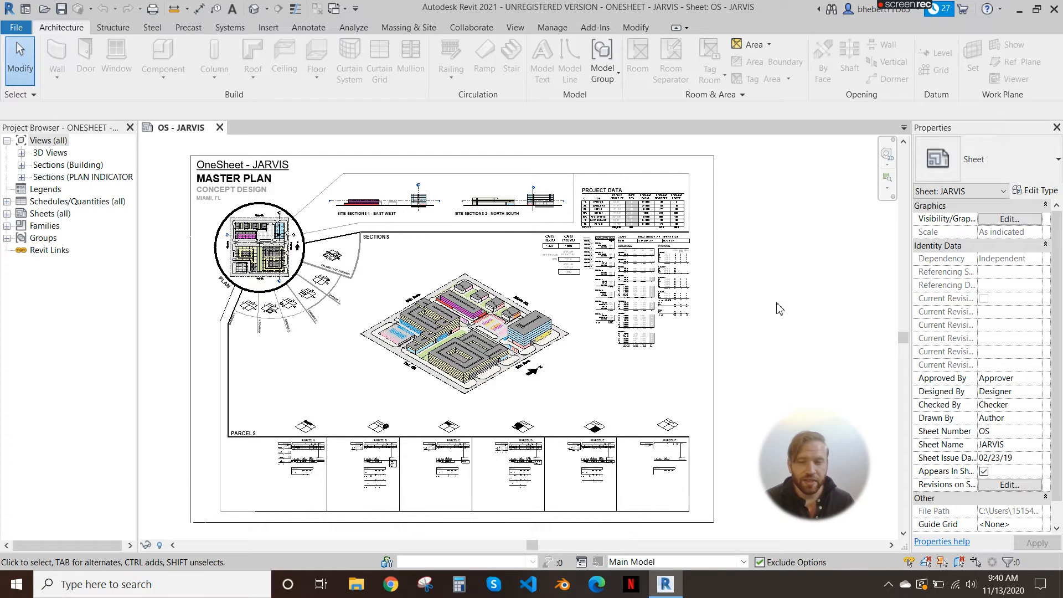
pyautogui.moveTo(777, 310)
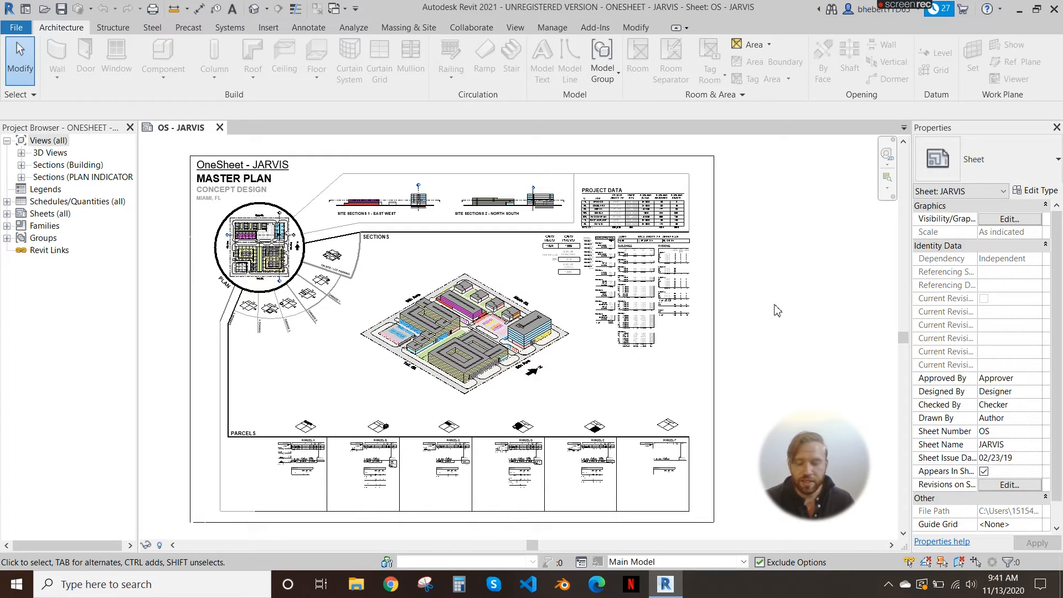
pyautogui.click(713, 428)
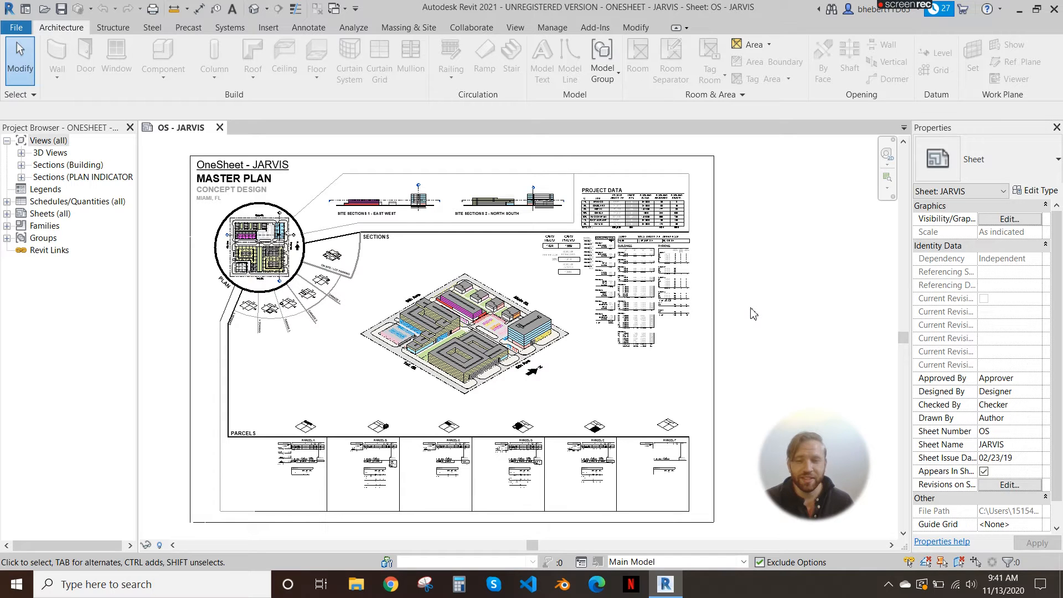
pyautogui.click(428, 170)
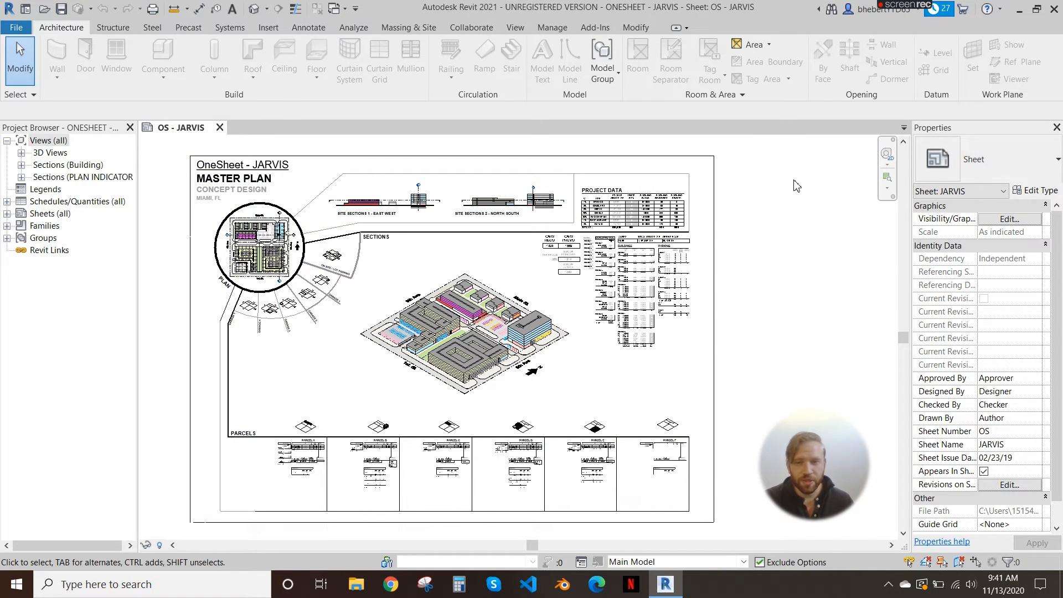
pyautogui.moveTo(647, 419)
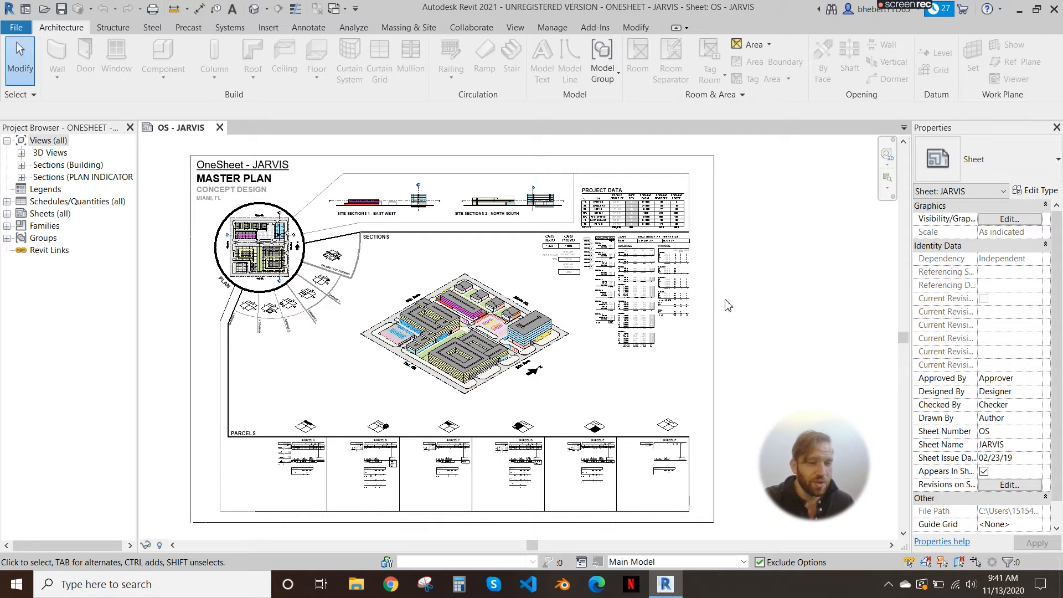
pyautogui.moveTo(736, 306)
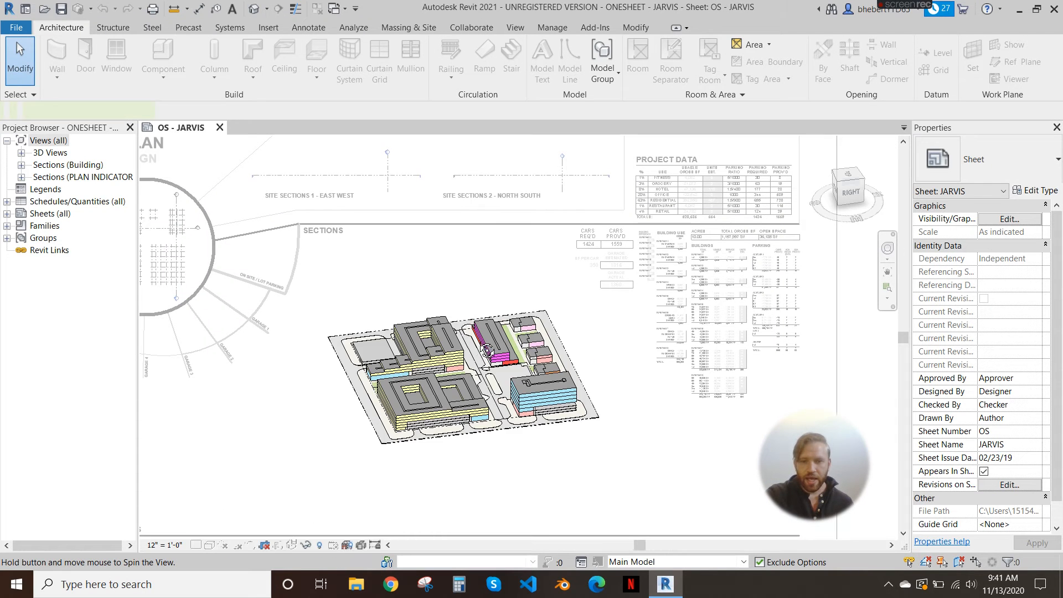
# Activate the sheet's 3D massing viewport showing 6th Ave, Main St. and 5th Ave.
pyautogui.moveTo(461, 366); pyautogui.dragTo(542, 383)
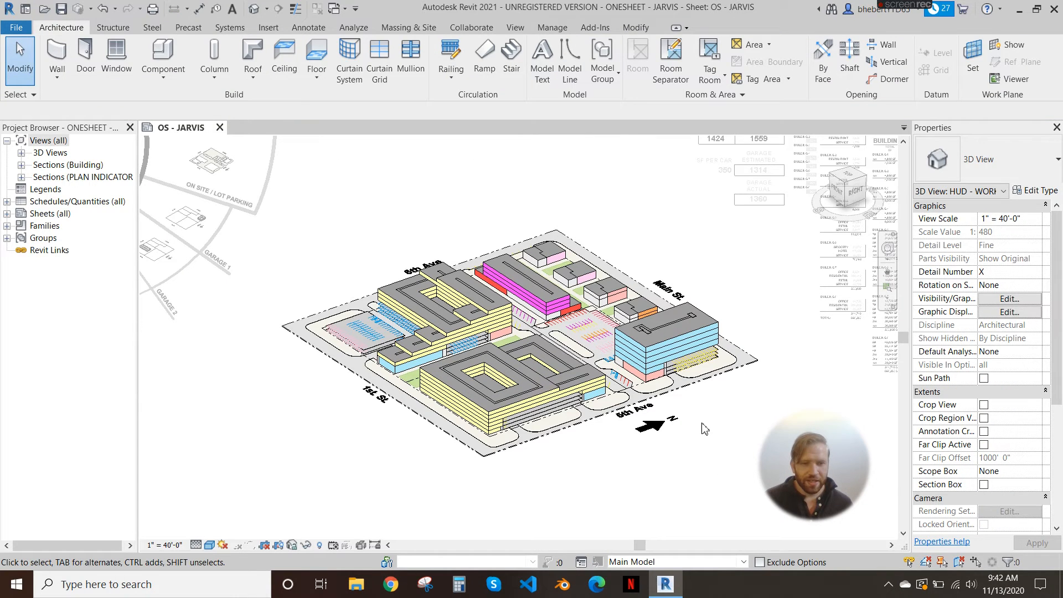
# Select the Main St. office ceiling and inspect its level, parcel and building properties.
pyautogui.click(664, 340)
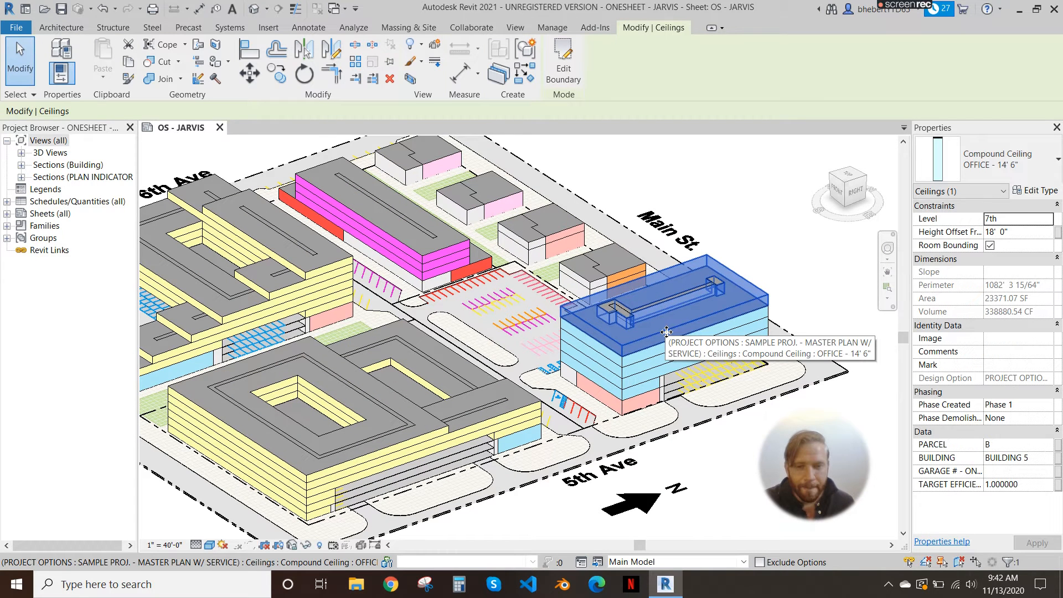
pyautogui.moveTo(666, 331); pyautogui.dragTo(629, 324)
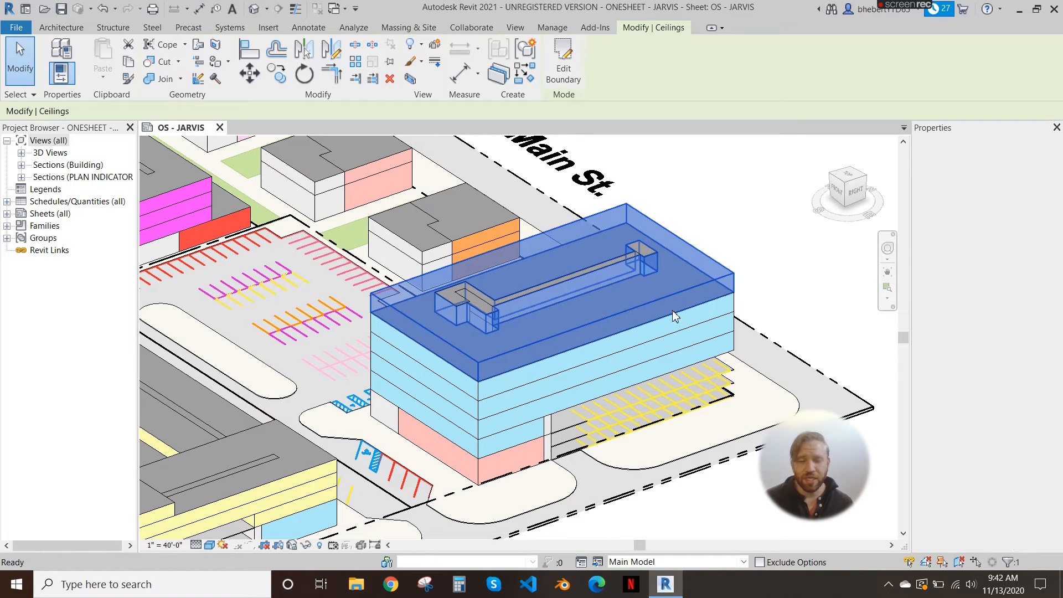
pyautogui.click(673, 310)
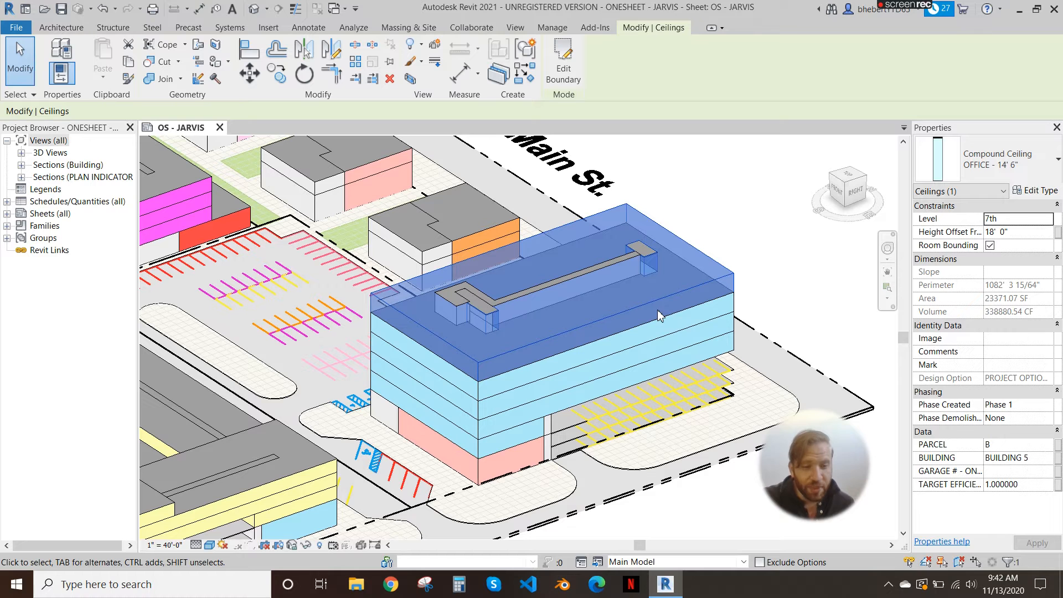
pyautogui.moveTo(634, 314)
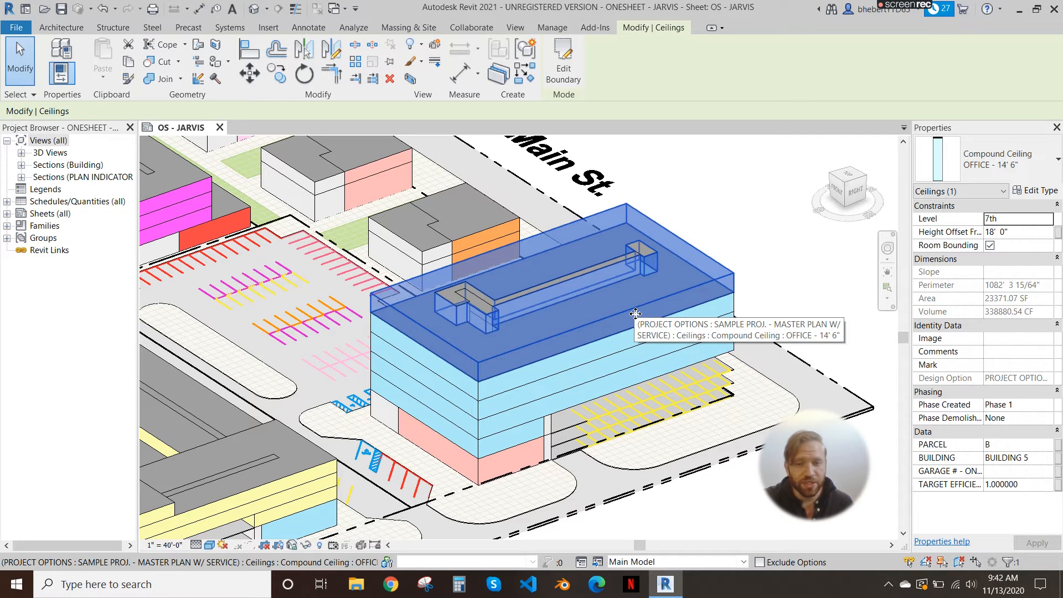
pyautogui.moveTo(533, 322)
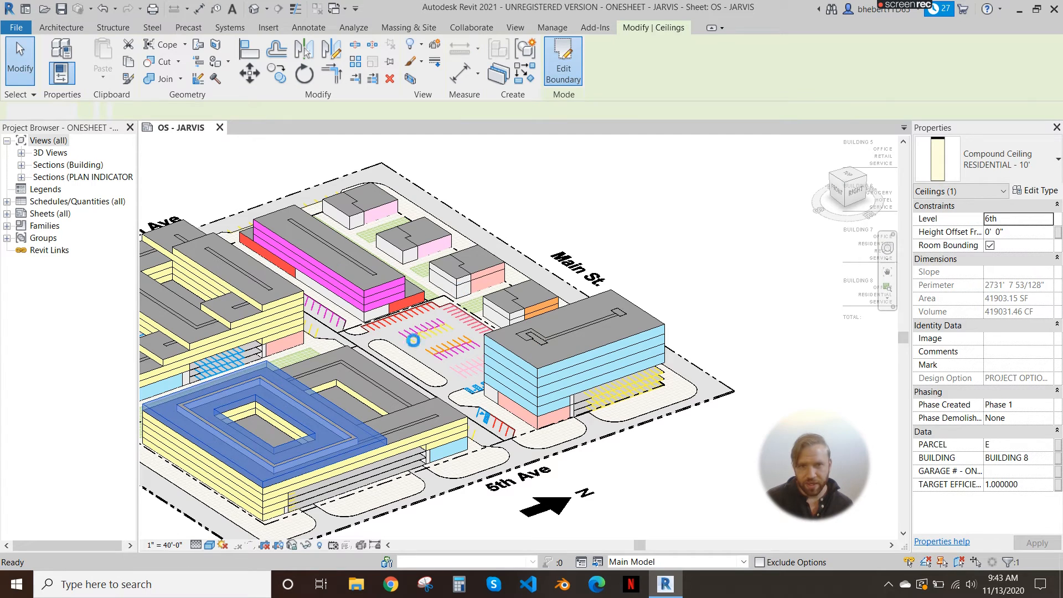
# Deactivate the viewport and frame the Project Data table of uses, gross SF and parking.
pyautogui.click(563, 61)
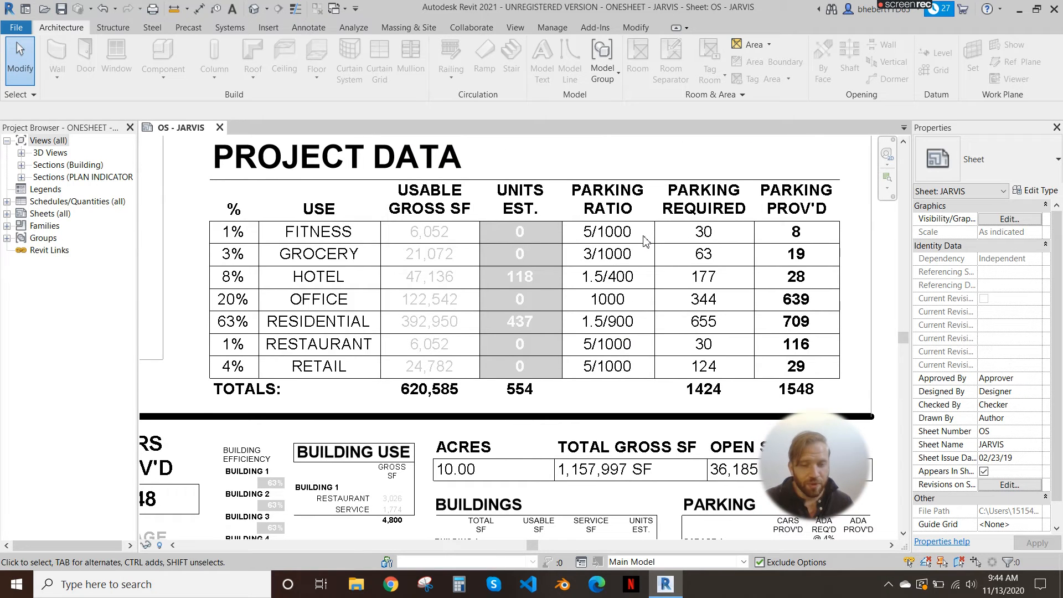
# Select the Project Data detail group (Group 2) amid the sections and massing view.
pyautogui.click(413, 228)
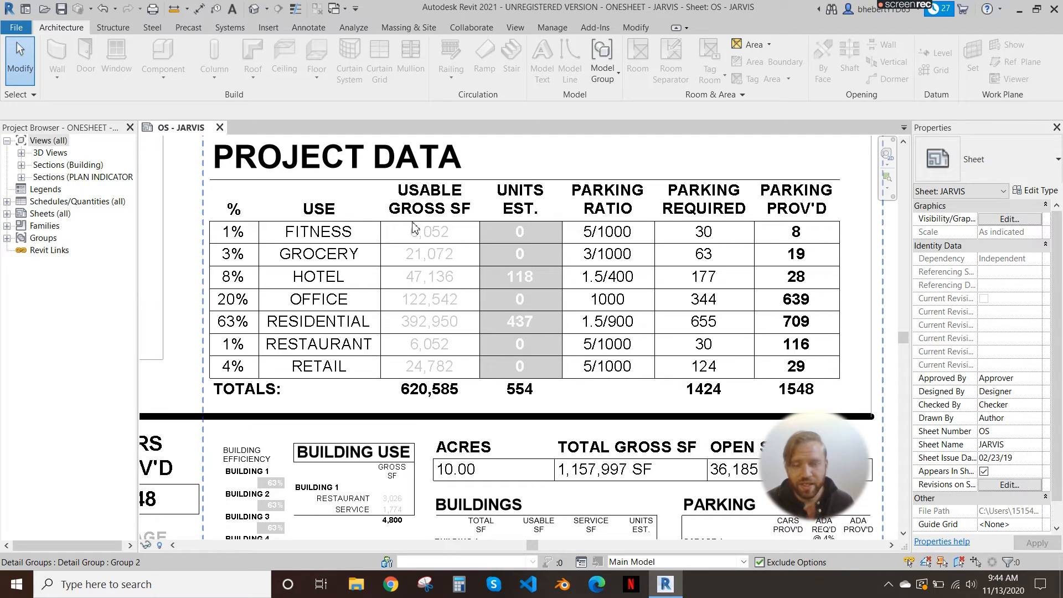
pyautogui.moveTo(332, 233)
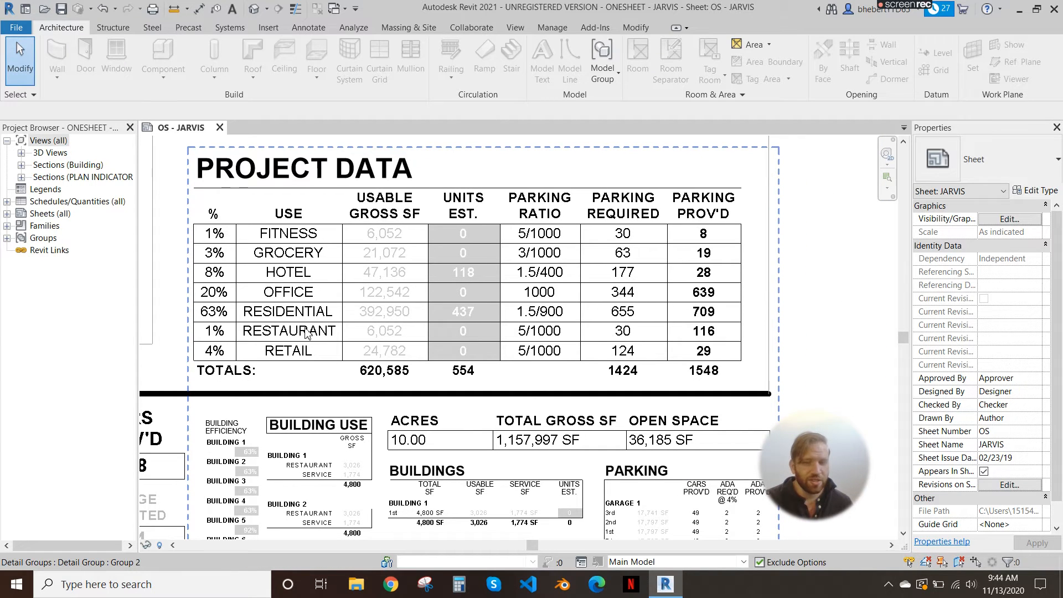
pyautogui.moveTo(308, 294)
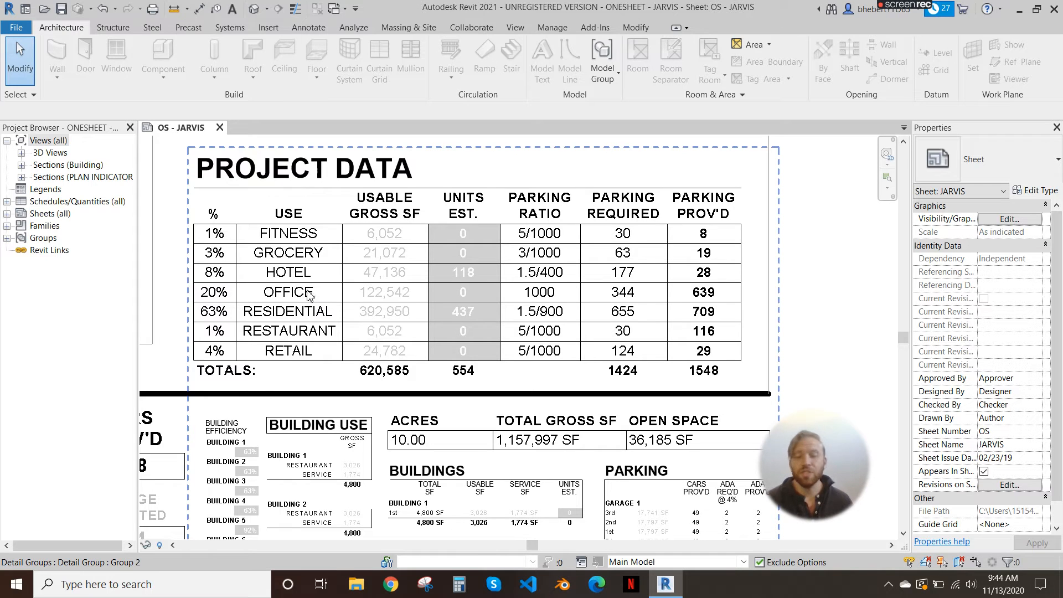
pyautogui.moveTo(348, 306)
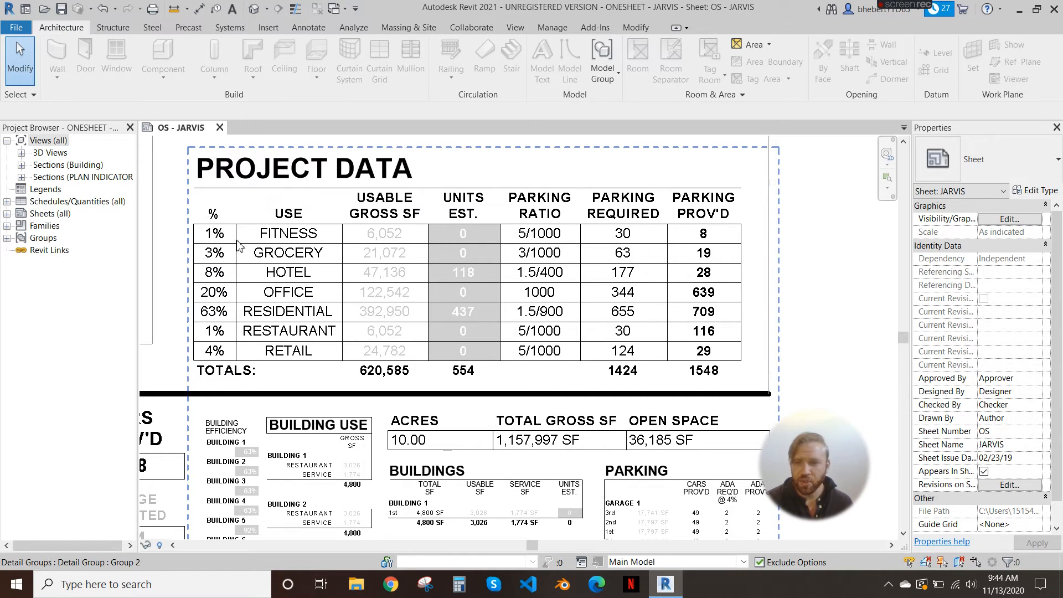
pyautogui.moveTo(385, 253)
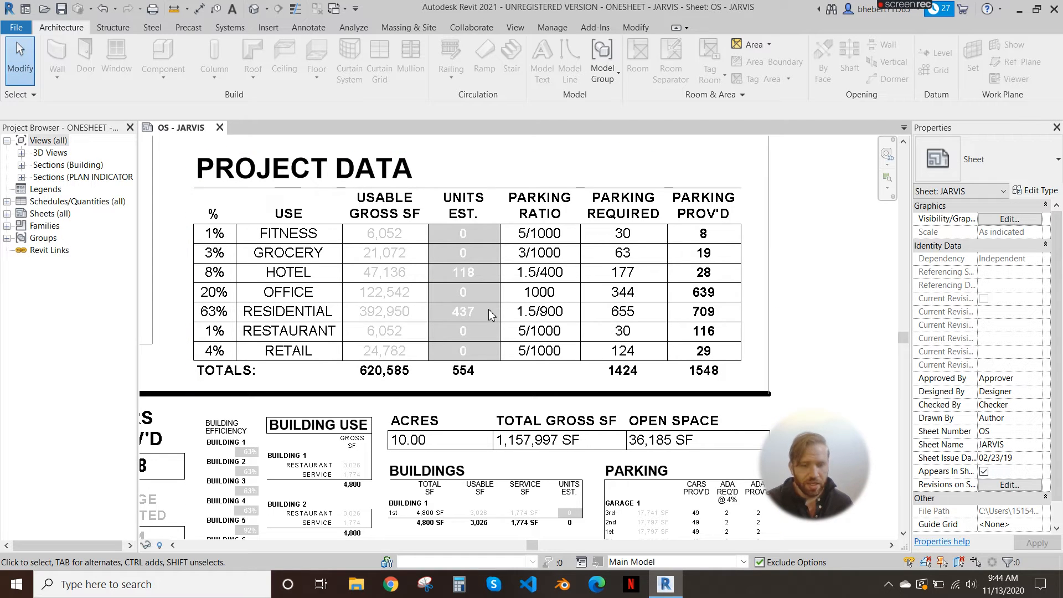
pyautogui.click(529, 233)
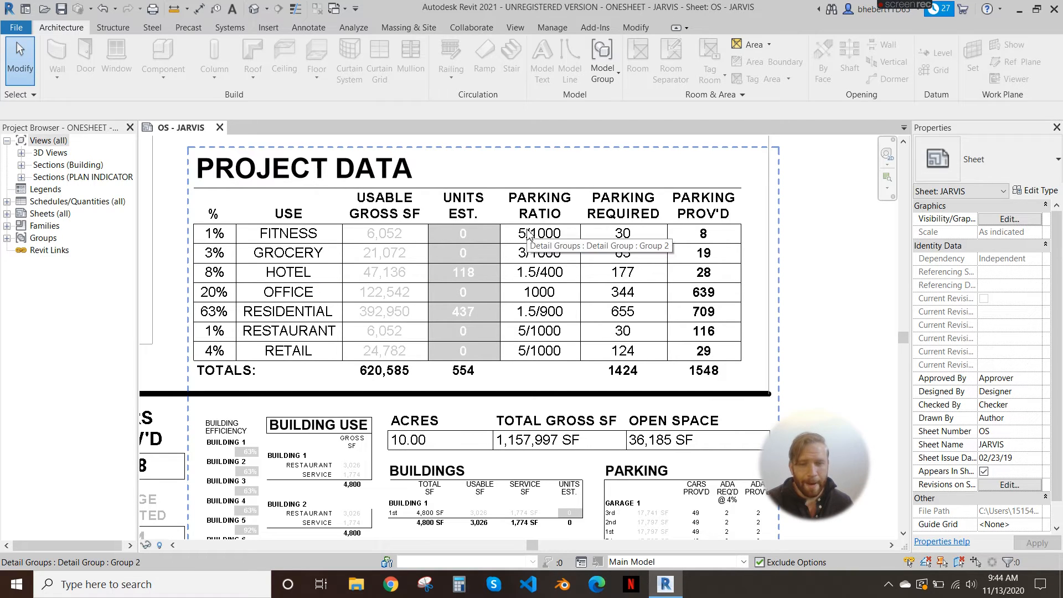
pyautogui.moveTo(553, 204)
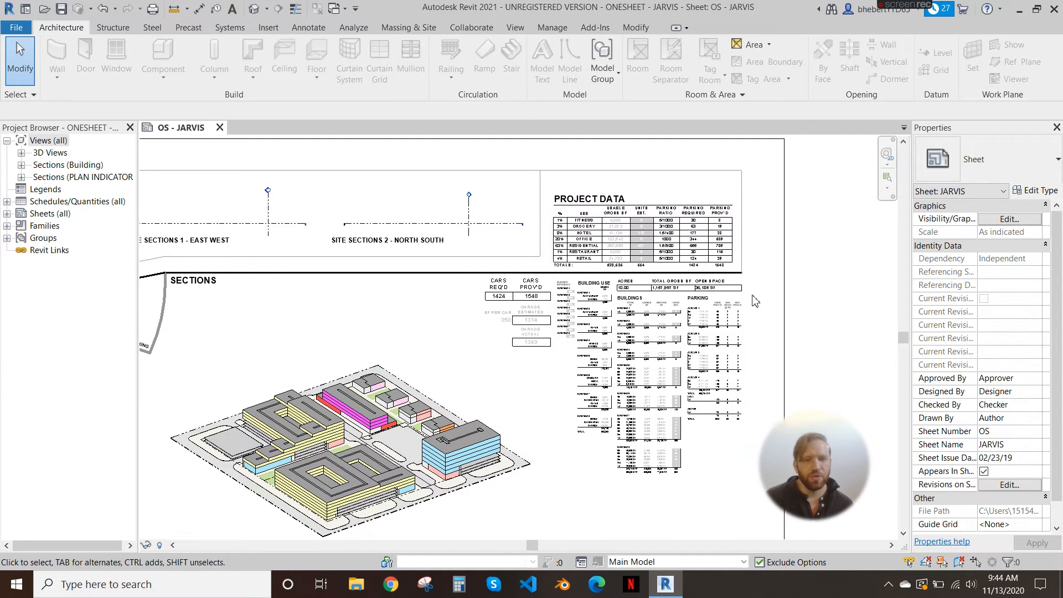
# Frame the Building Use table with building efficiency percentages and acreage.
pyautogui.click(651, 303)
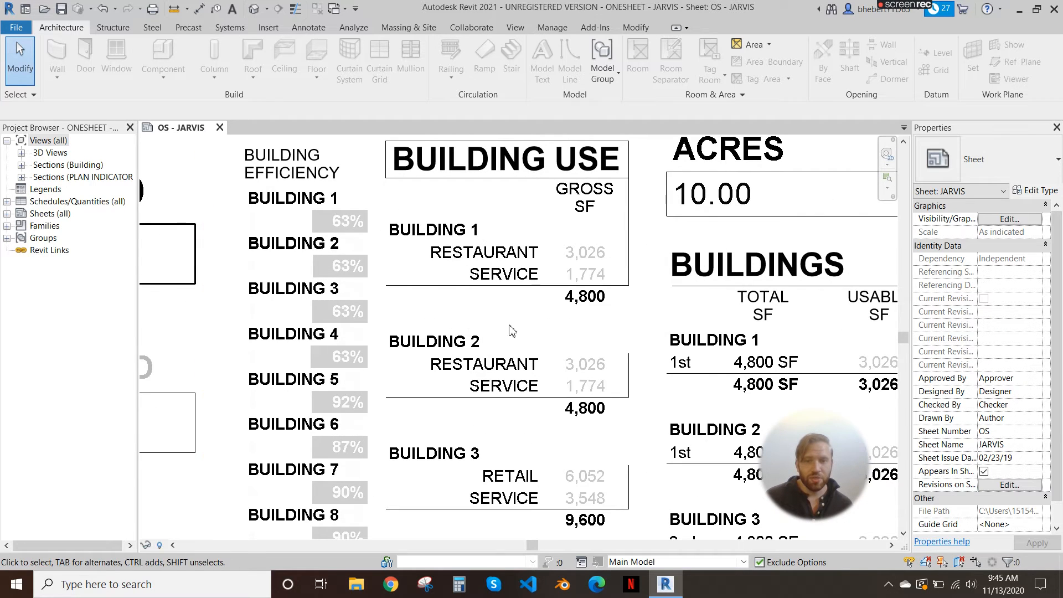
# Scroll through Buildings and Parking schedules to the cars required/provided totals.
pyautogui.scroll(-3)
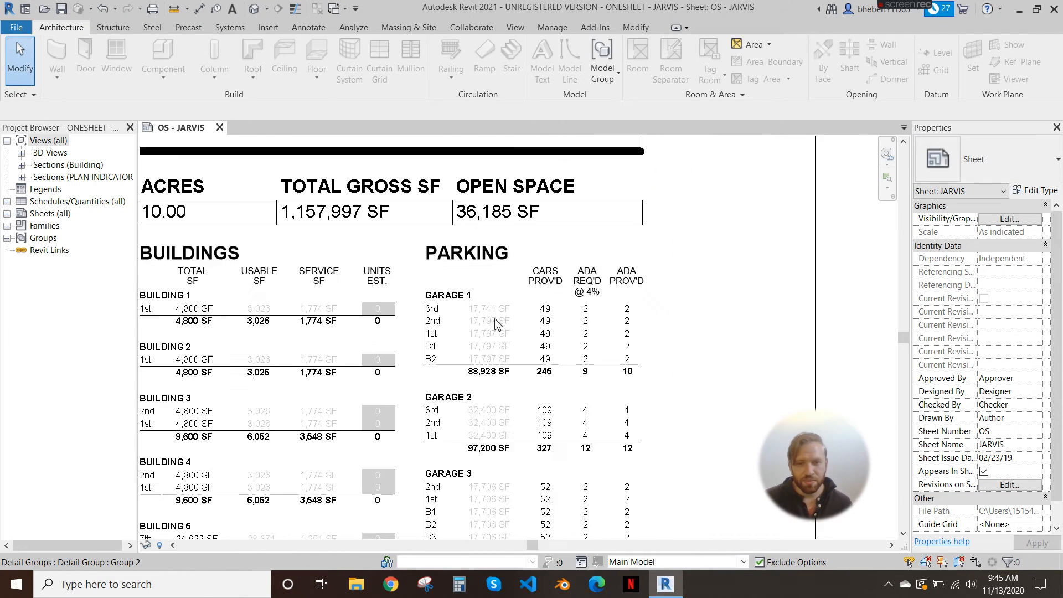
pyautogui.scroll(-3)
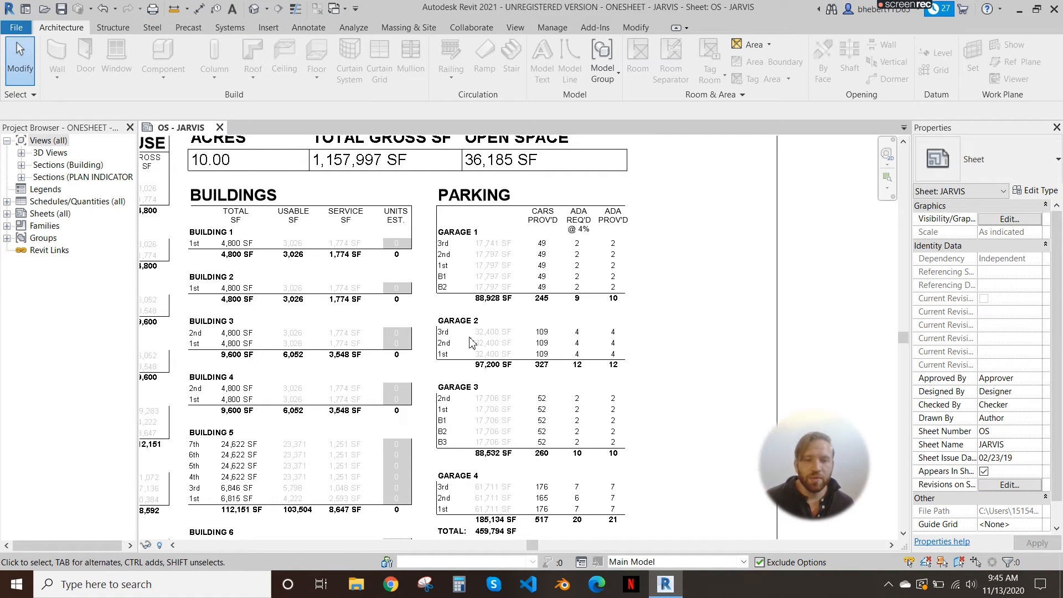
pyautogui.moveTo(462, 353)
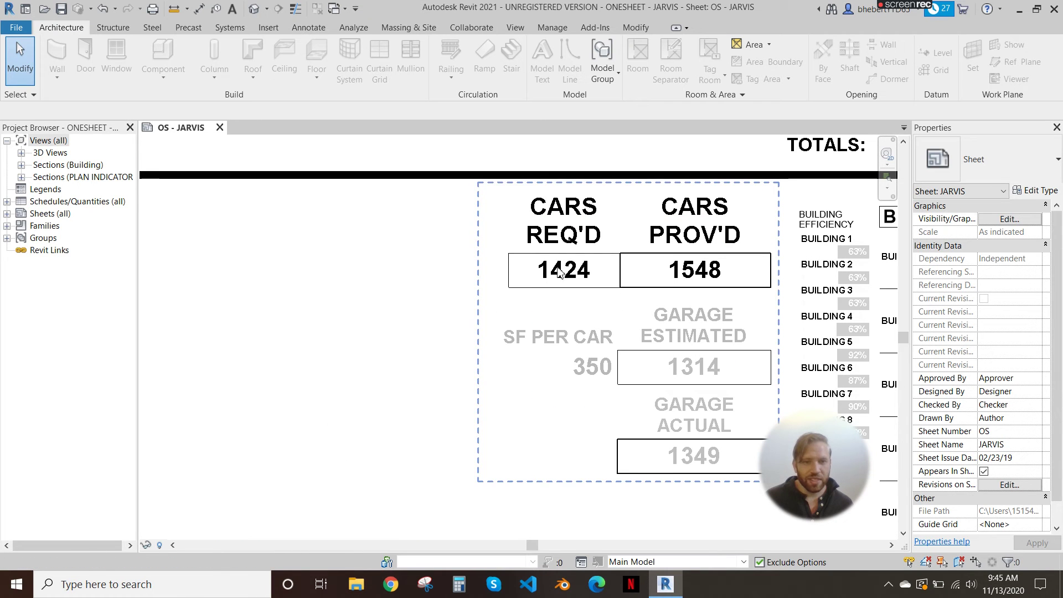
# Frame the circular site plan with its ring of garage helper views.
pyautogui.click(420, 293)
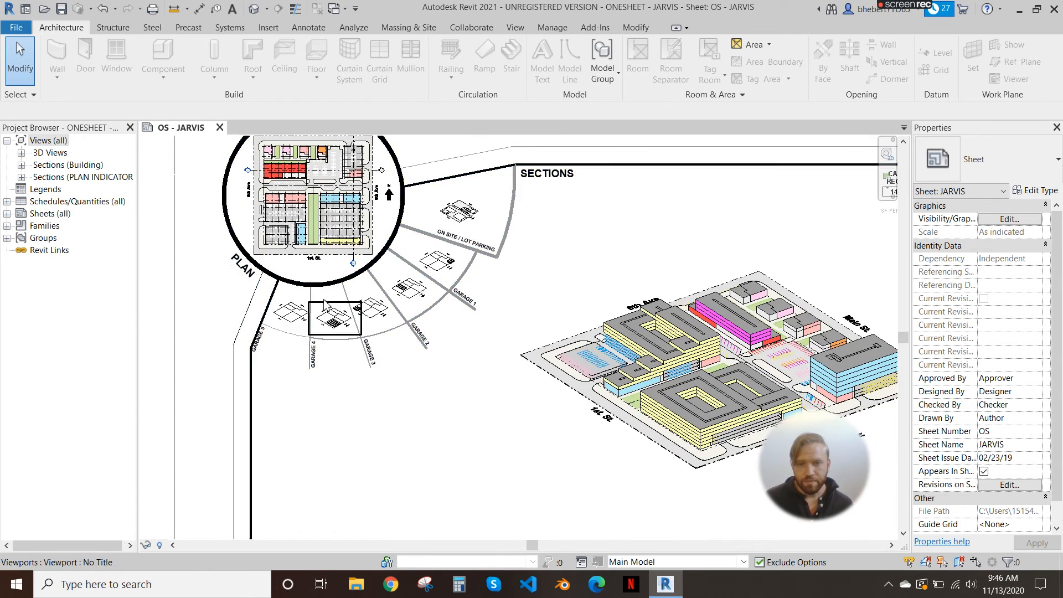
# Pick the Garage 1 helper viewport beside the circular plan.
pyautogui.scroll(-3)
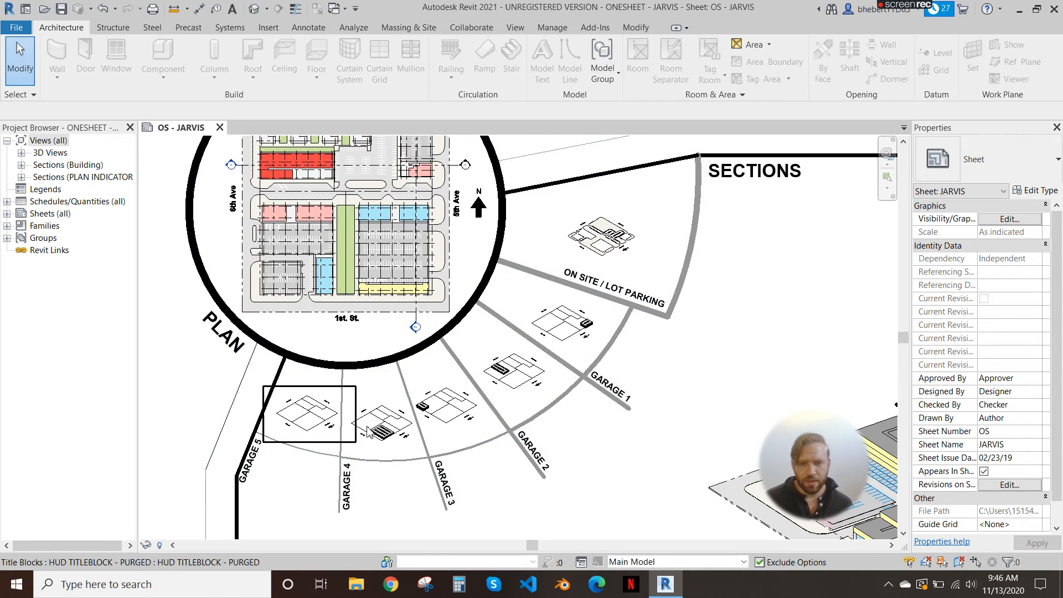
pyautogui.click(514, 377)
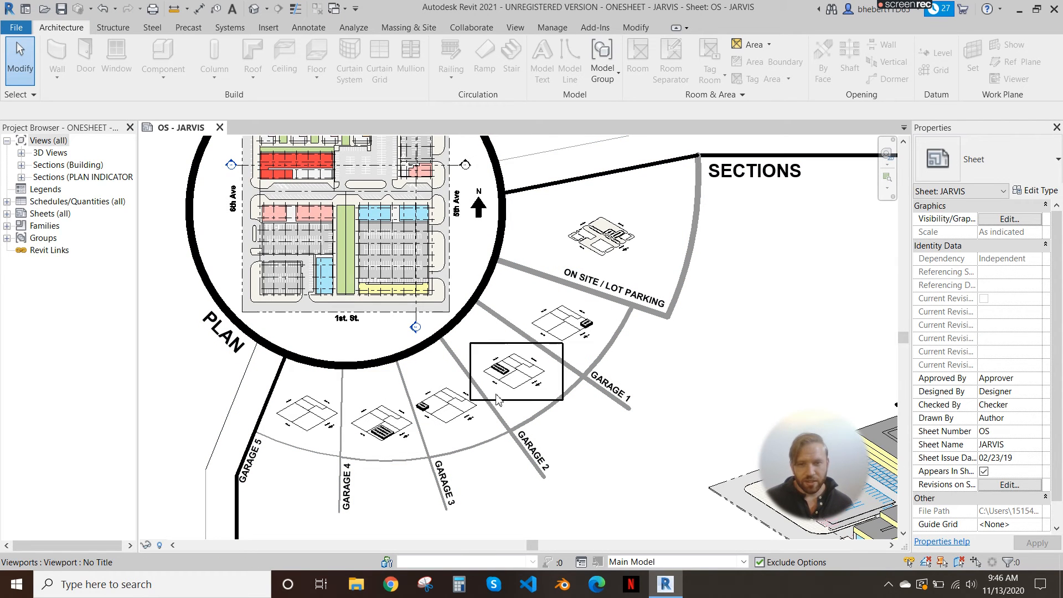
pyautogui.moveTo(633, 260)
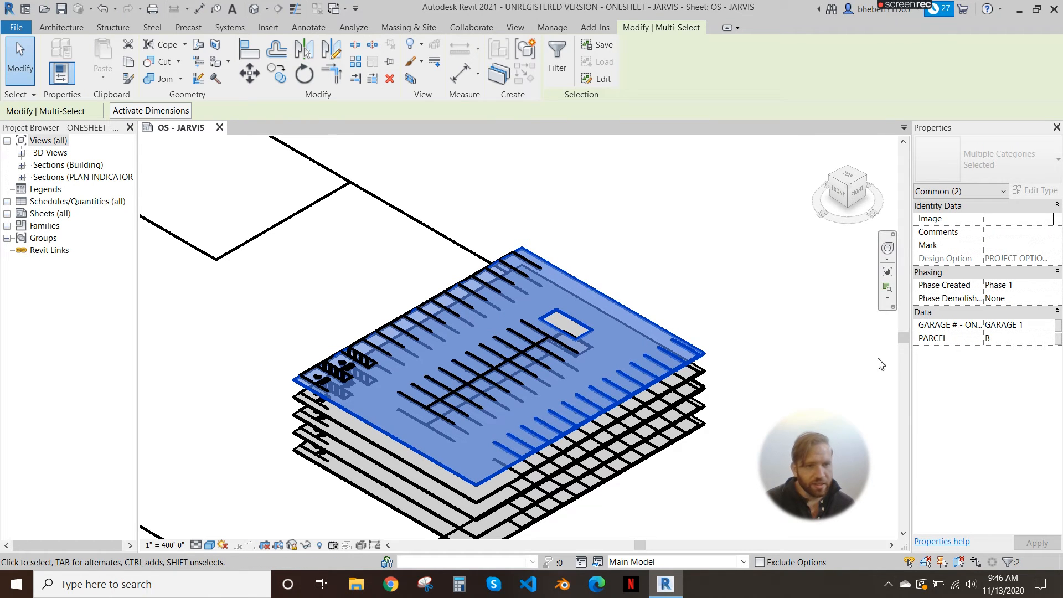
# Inspect the slabs' garage number in Properties, then clear the selection.
pyautogui.click(1021, 325)
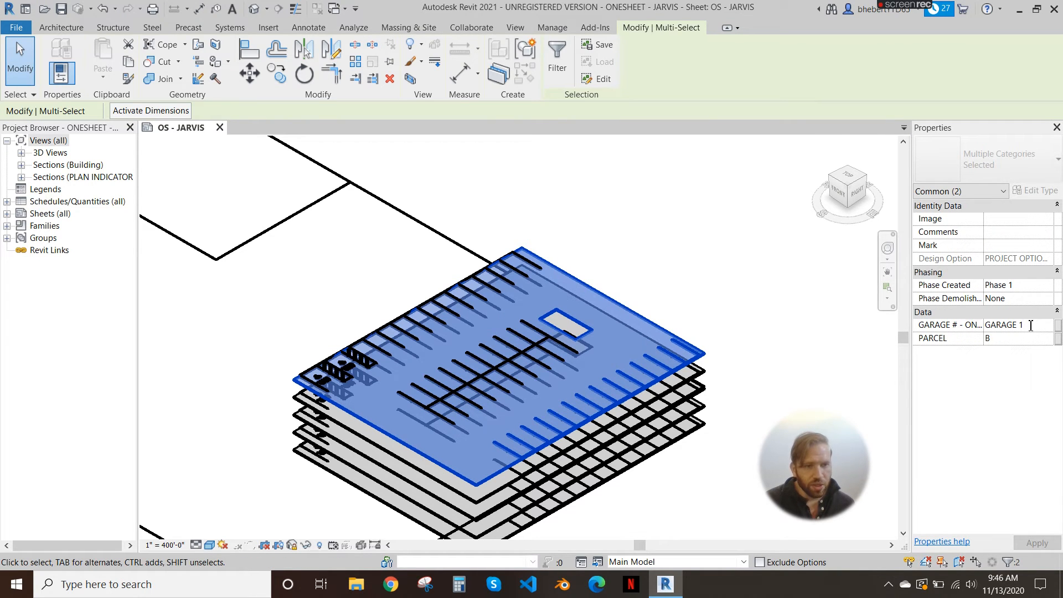
pyautogui.press('BackSpace')
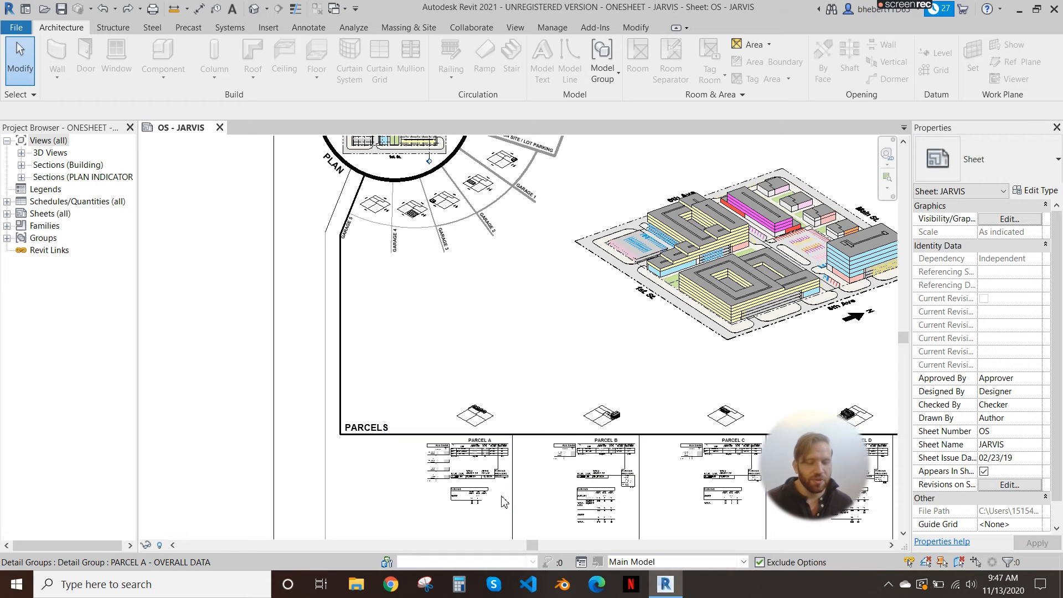
# Zoom into the Parcels strip to read Parcel A and B F.A.R., gross SF and parking figures.
pyautogui.scroll(-3)
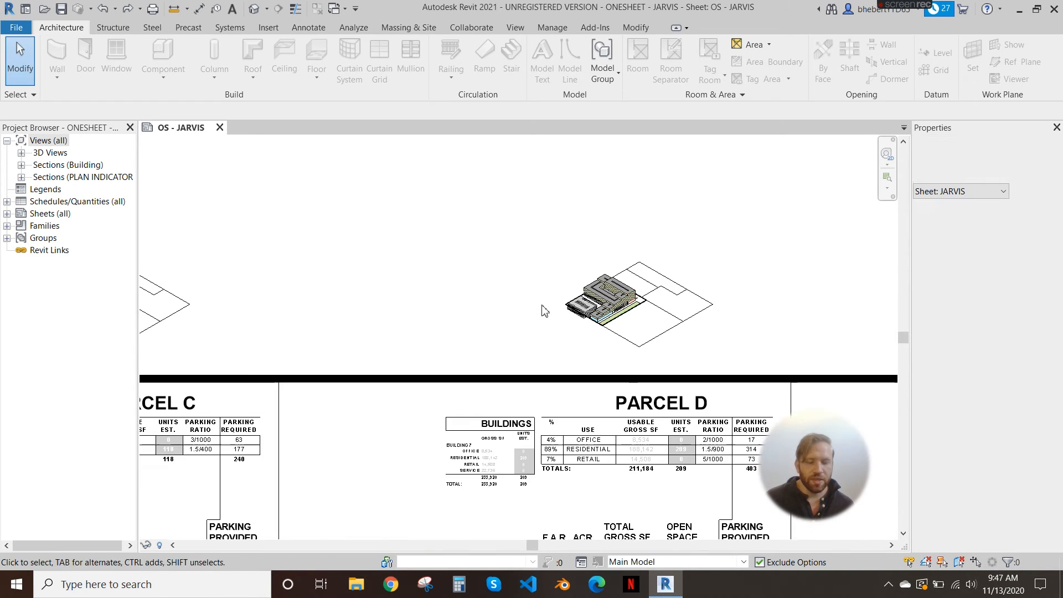
pyautogui.click(599, 312)
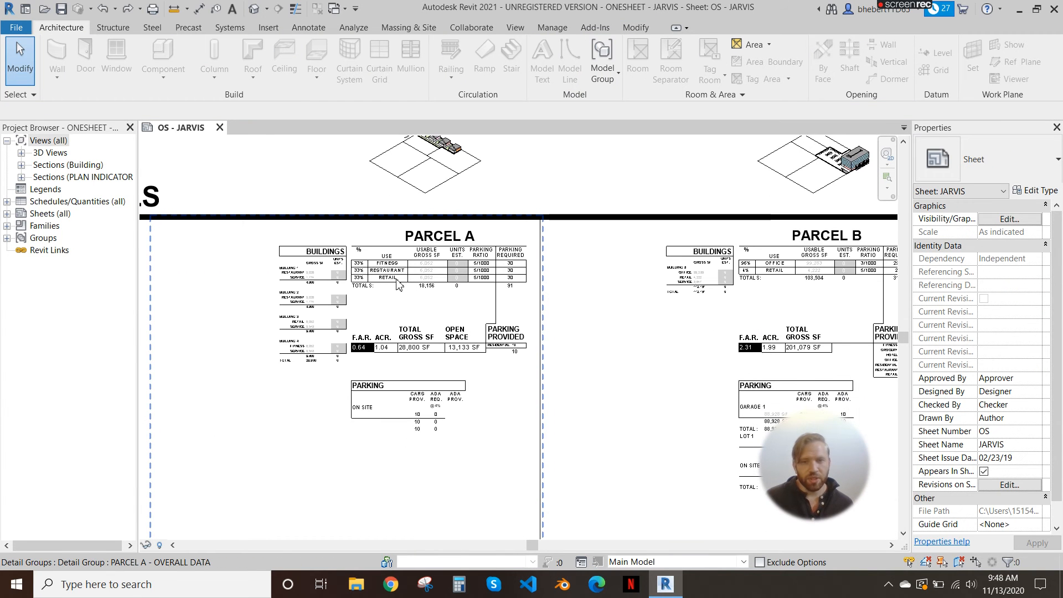
pyautogui.moveTo(420, 301)
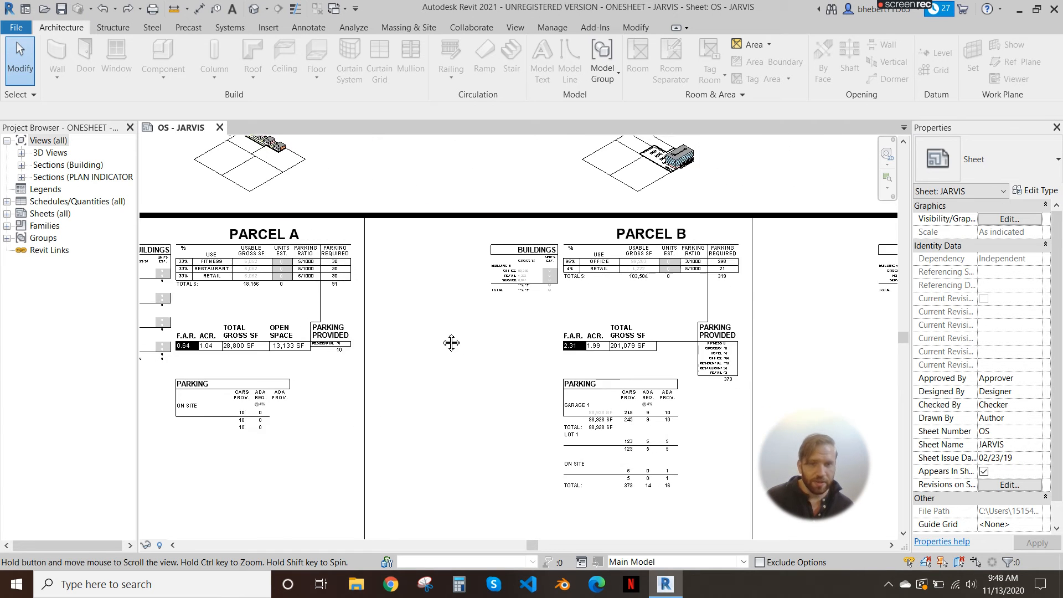
# Pan across the Parcels strip from Parcel B through Parcels C, D and E data tables.
pyautogui.moveTo(452, 342); pyautogui.dragTo(515, 332)
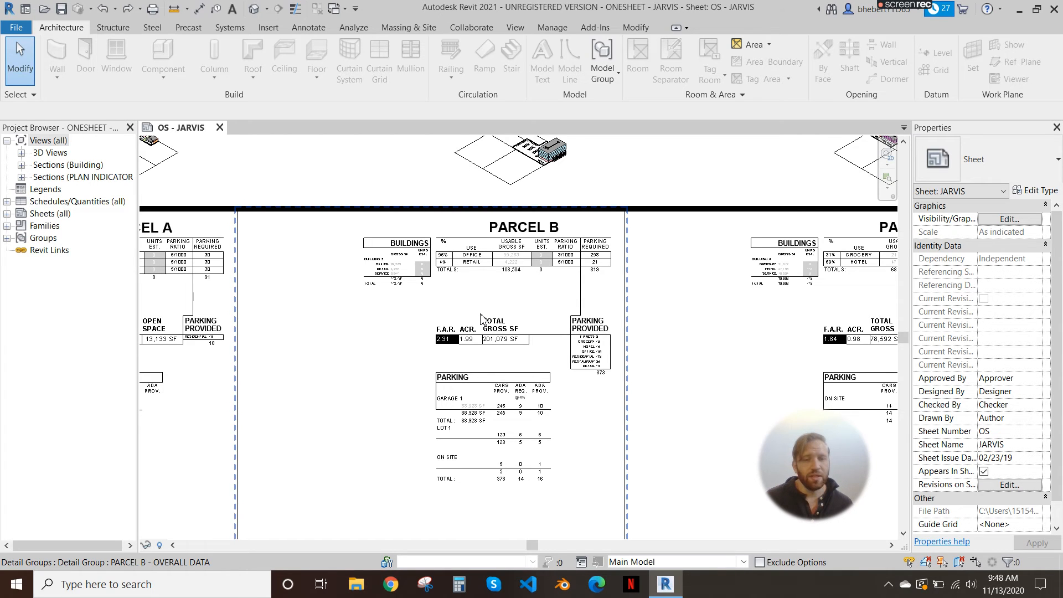
pyautogui.moveTo(483, 317)
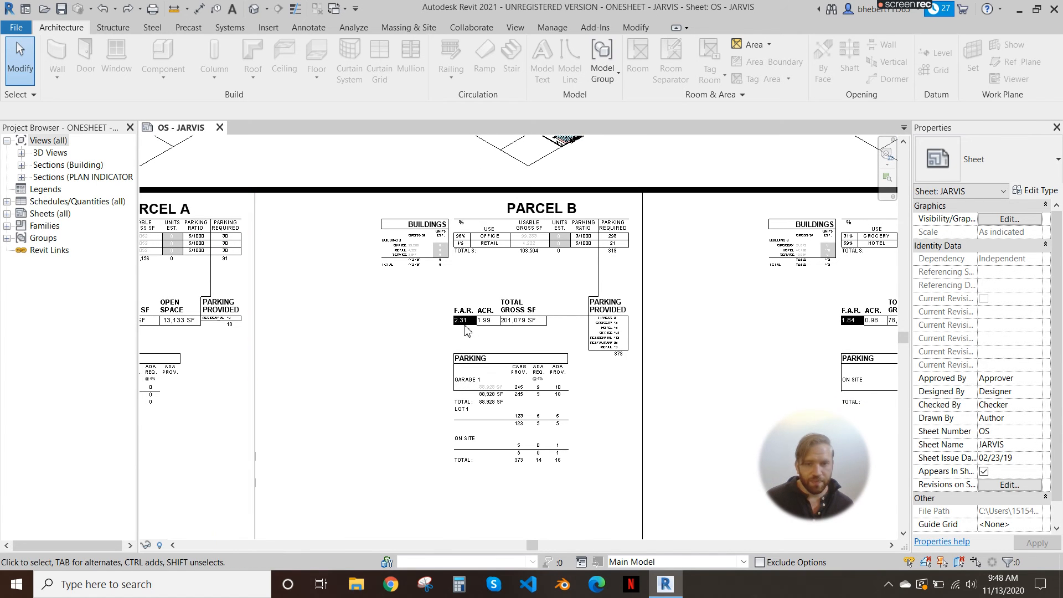
pyautogui.moveTo(464, 330); pyautogui.dragTo(373, 338)
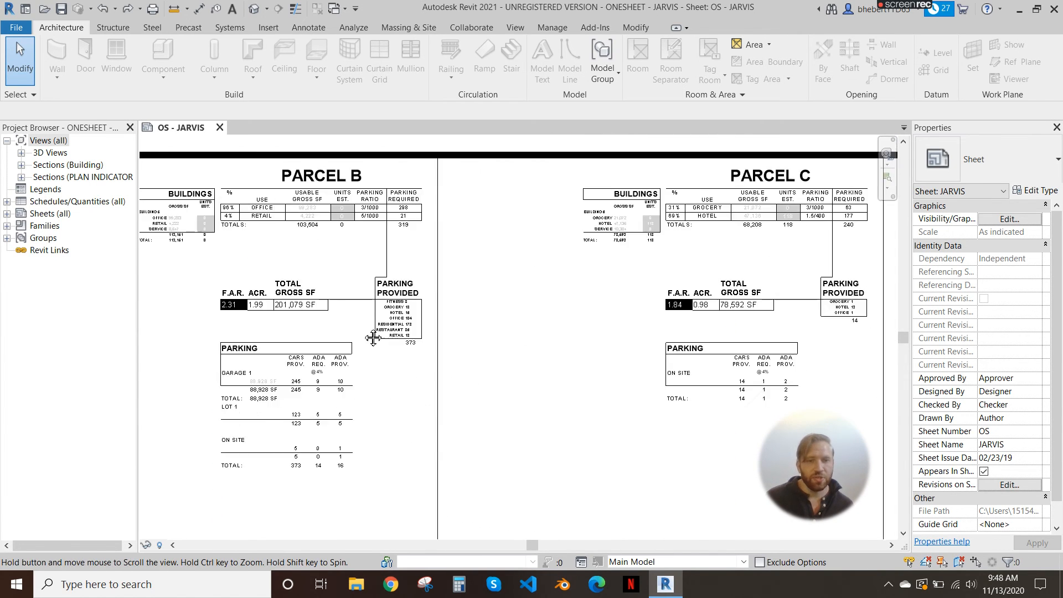
pyautogui.moveTo(372, 337); pyautogui.dragTo(422, 339)
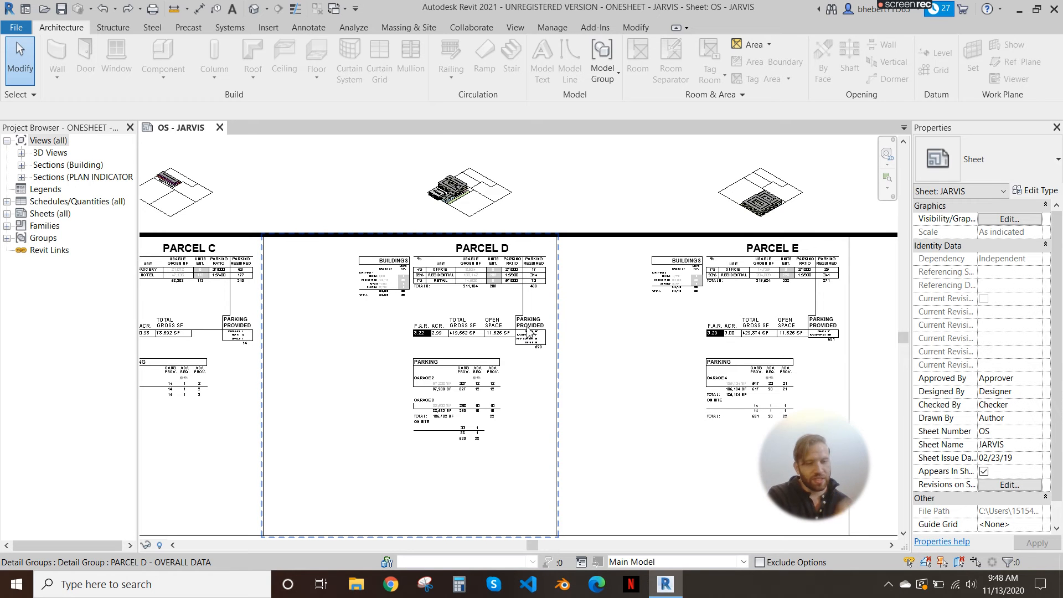
pyautogui.moveTo(526, 340)
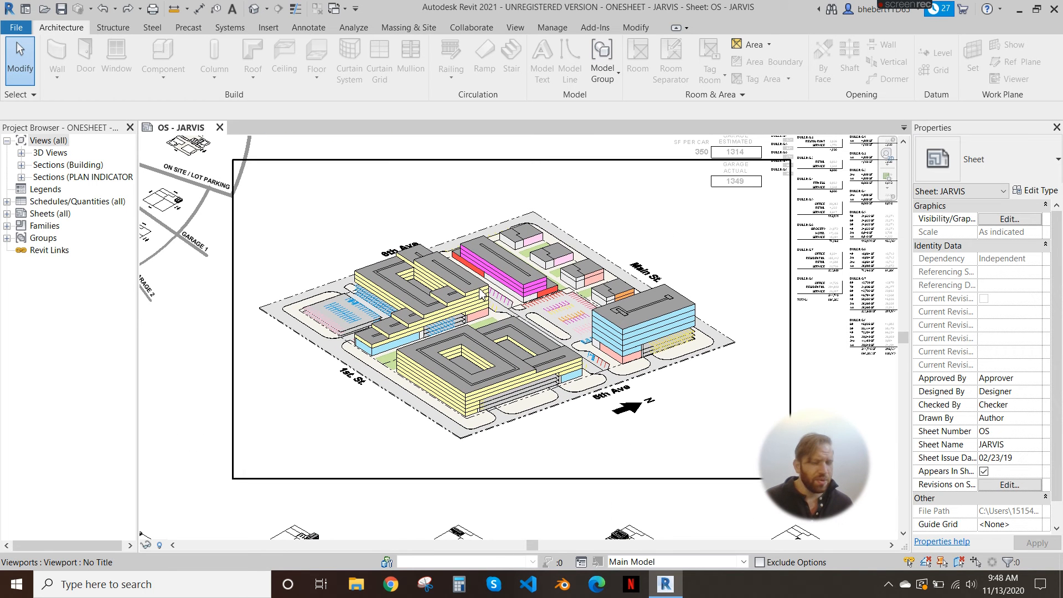
pyautogui.moveTo(483, 294)
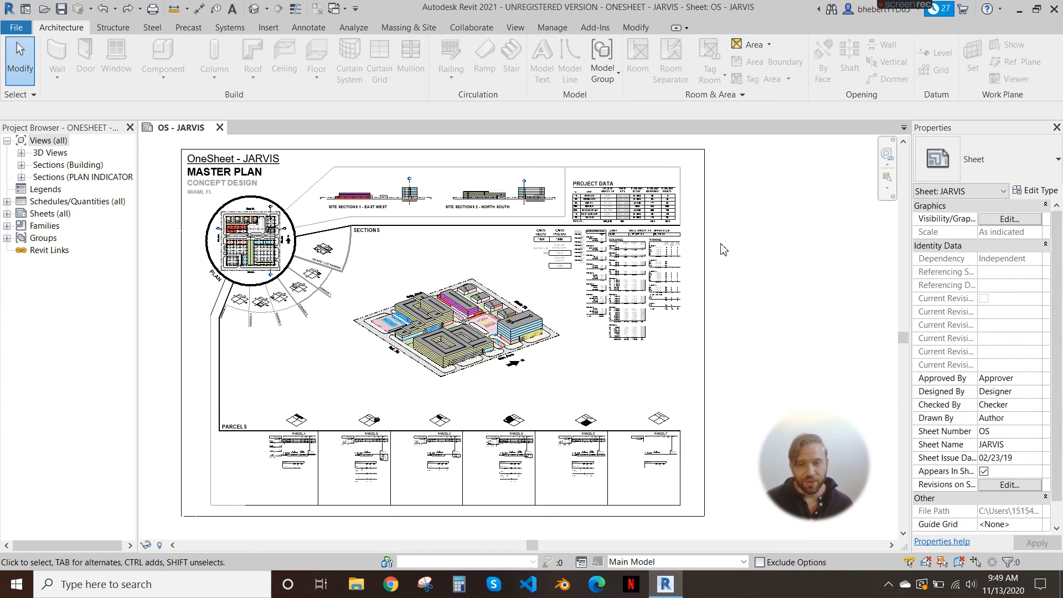
pyautogui.moveTo(731, 272)
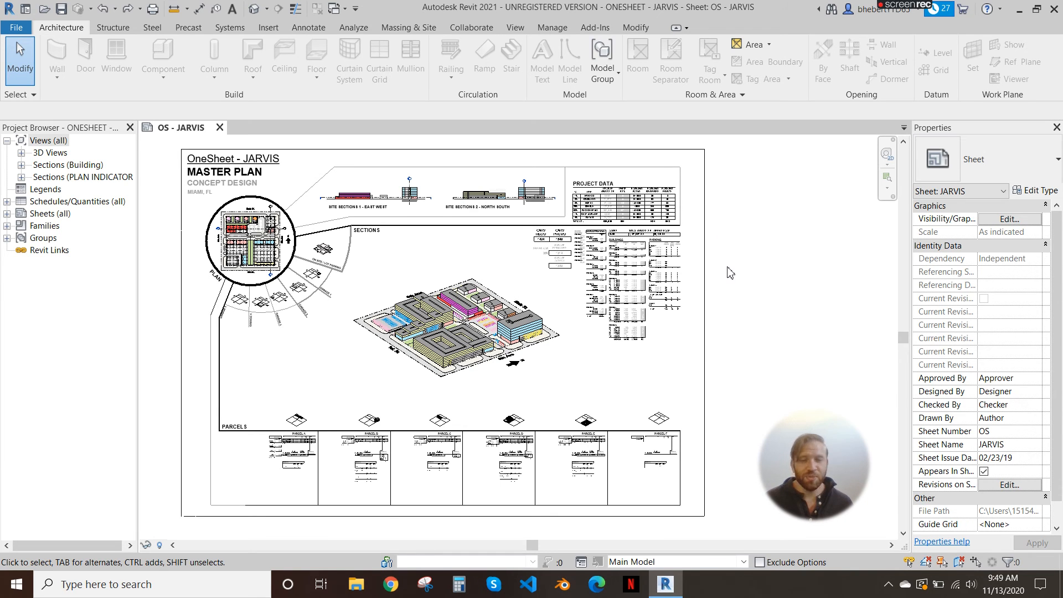
pyautogui.moveTo(737, 269)
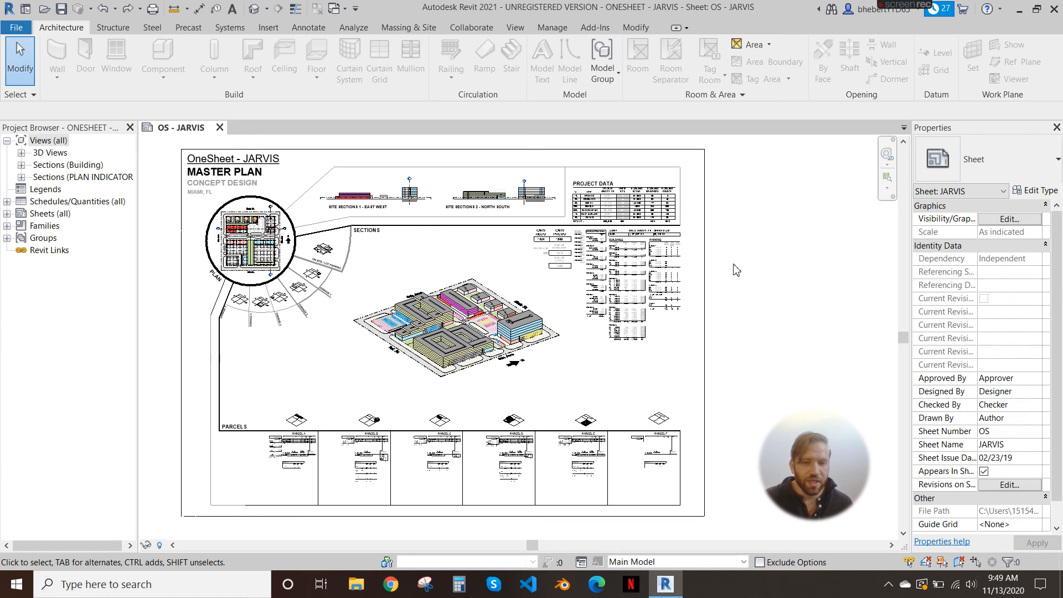
pyautogui.moveTo(744, 275)
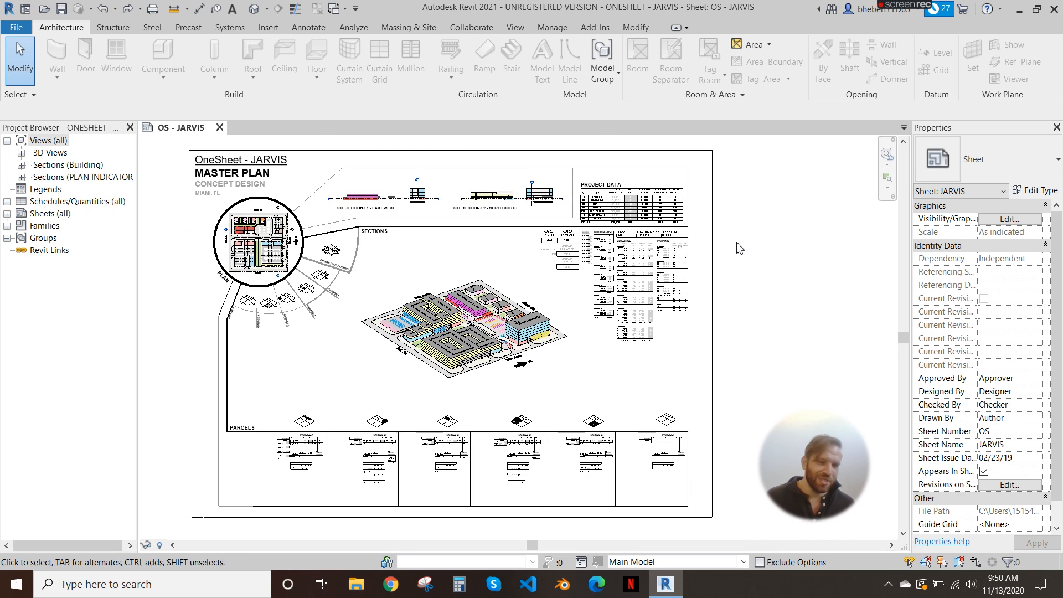
pyautogui.moveTo(737, 281)
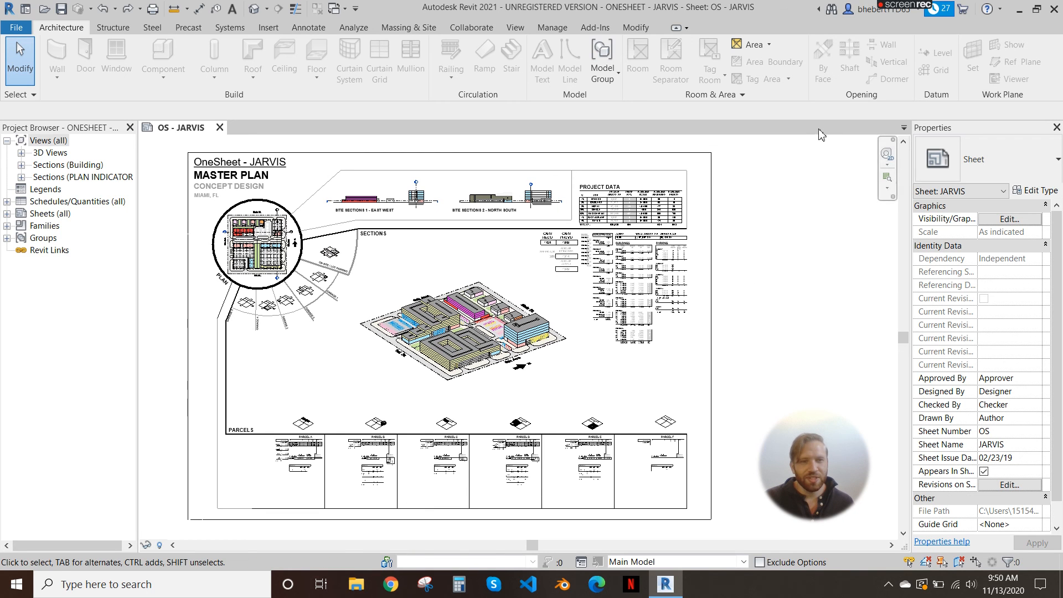
pyautogui.moveTo(903, 30)
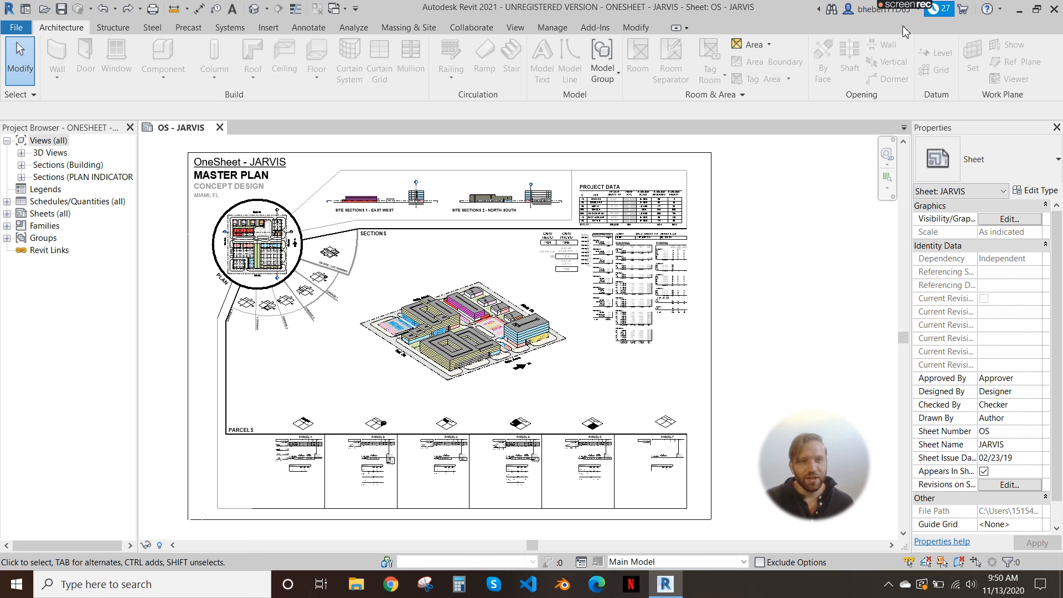